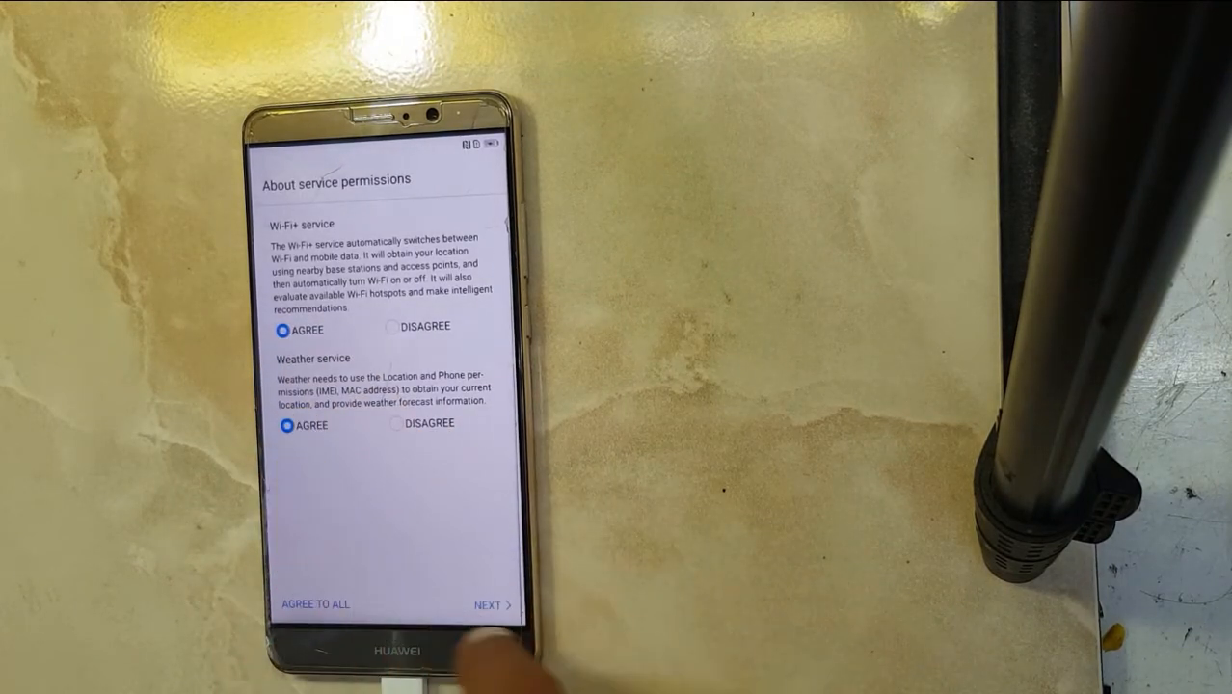
# - Accept the service permissions and scroll through the Google services terms
pyautogui.click(491, 604)
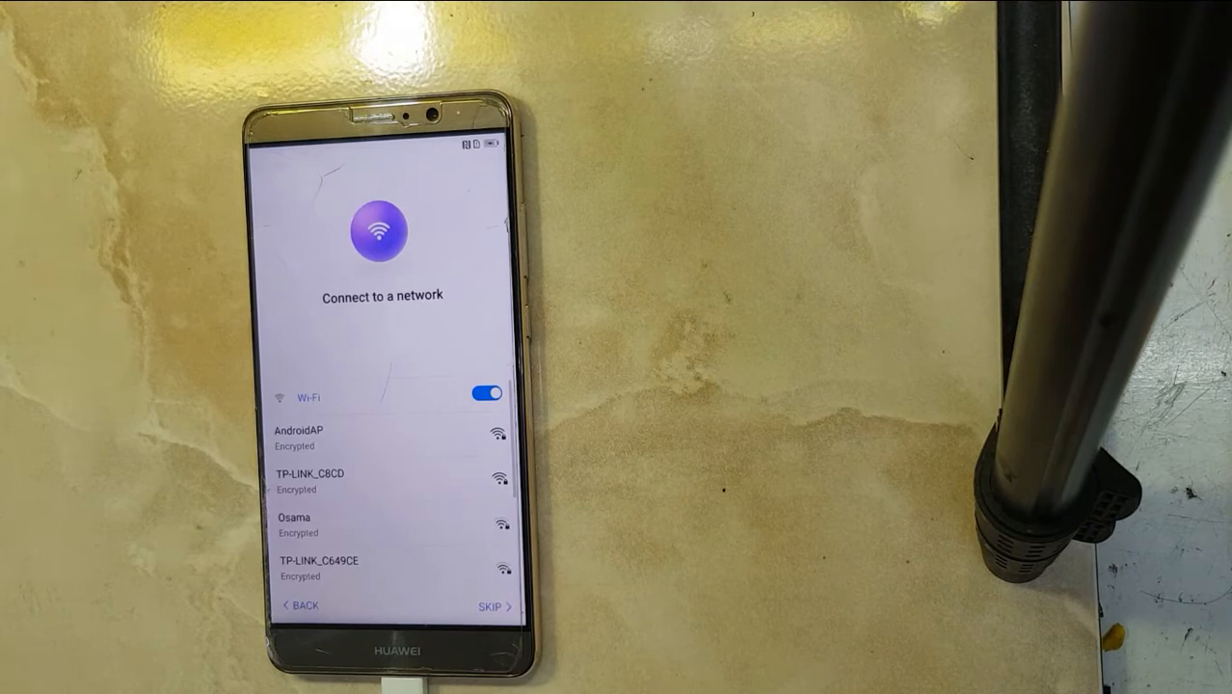
pyautogui.scroll(-3)
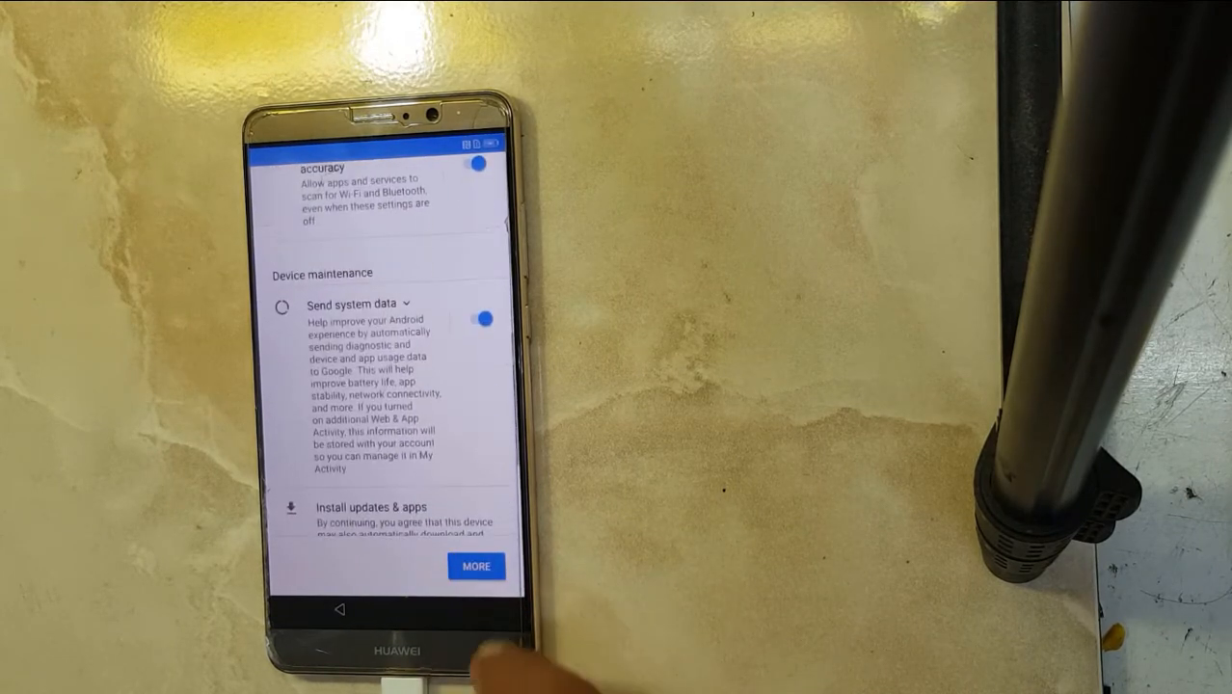
pyautogui.click(476, 565)
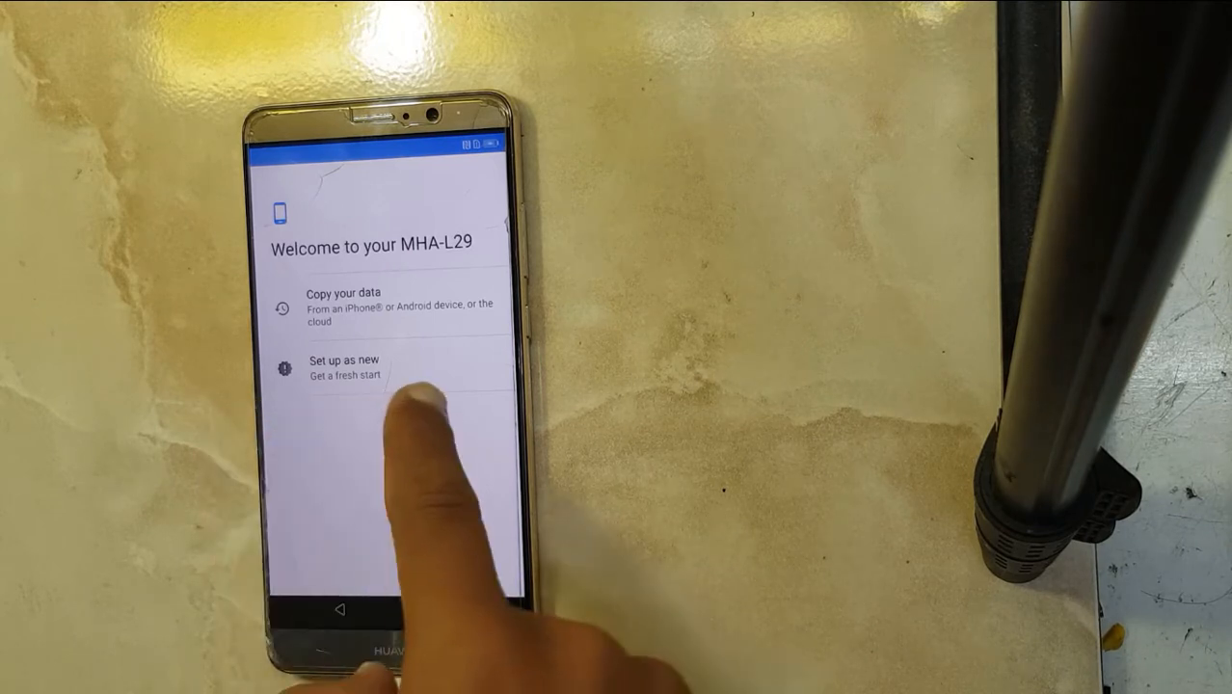
pyautogui.click(342, 306)
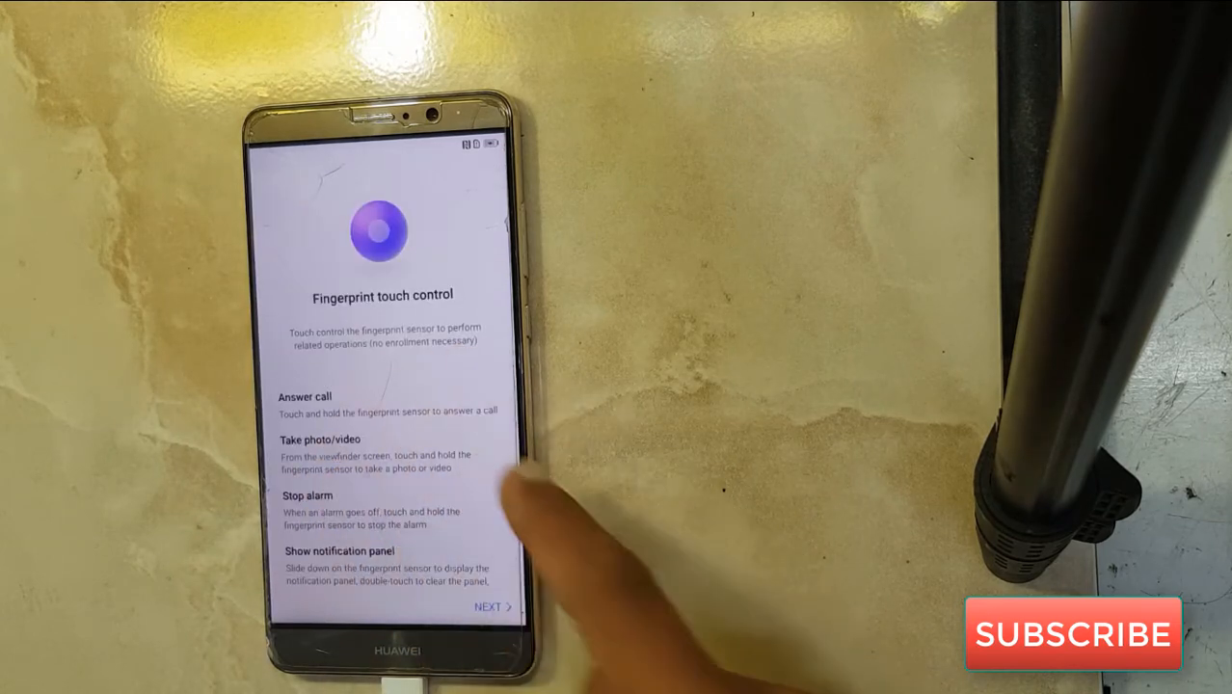
# - Continue past the Fingerprint touch control overview to the Fingerprint ID screen
pyautogui.click(492, 606)
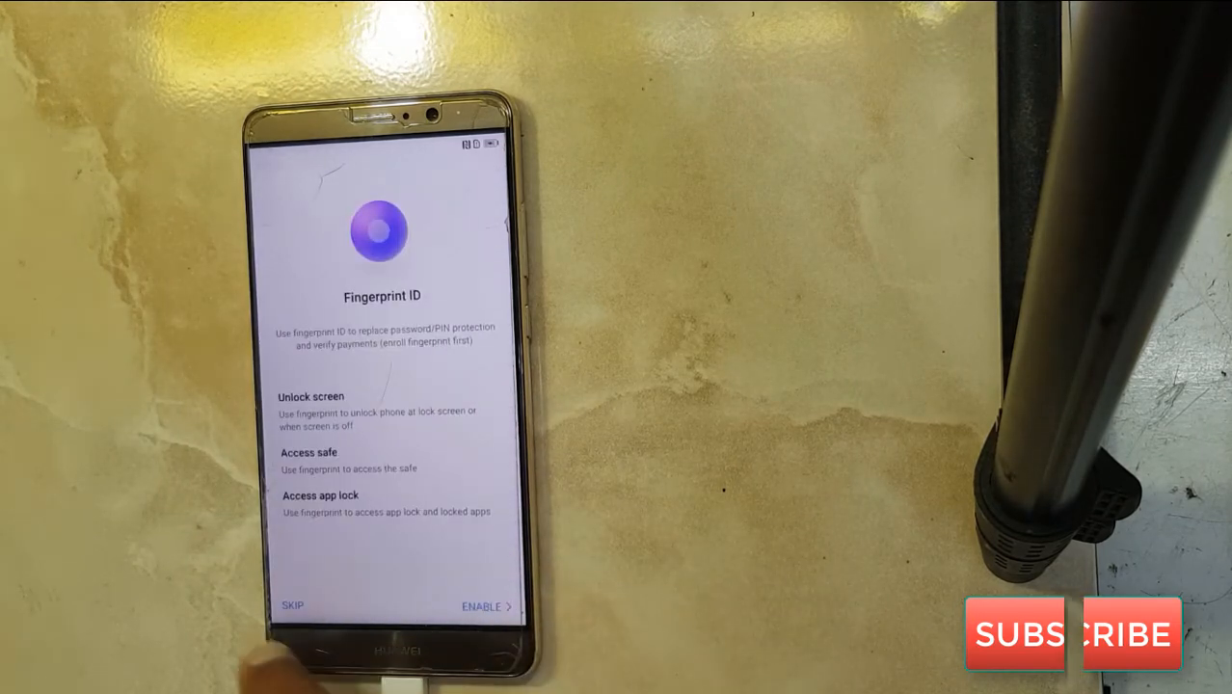